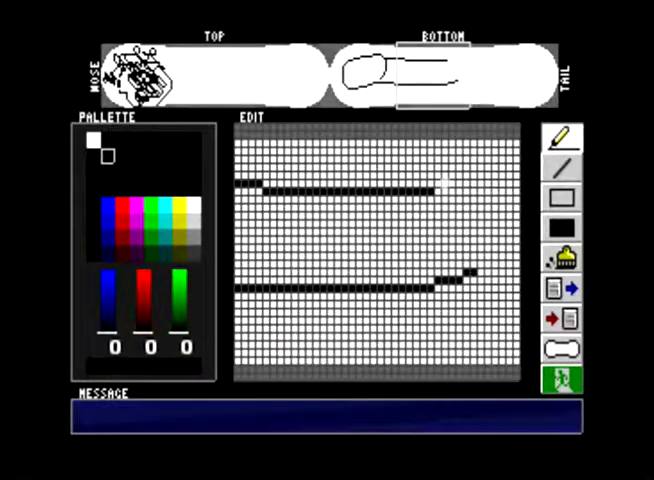
# Trace the figure's black outline pixel by pixel from mid-board toward the nose end.
pyautogui.click(440, 184)
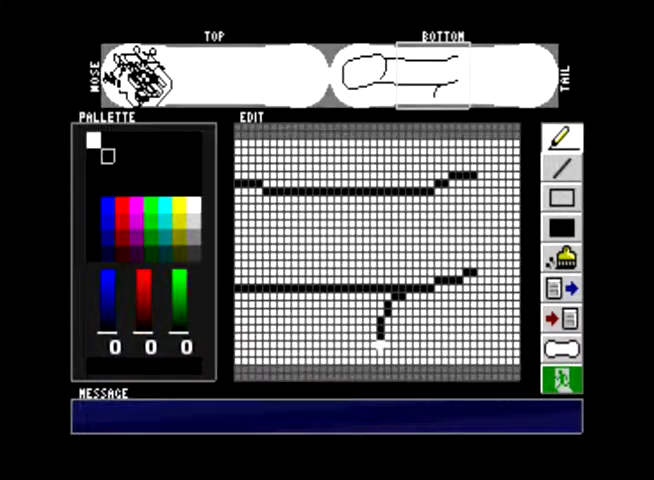
pyautogui.click(384, 356)
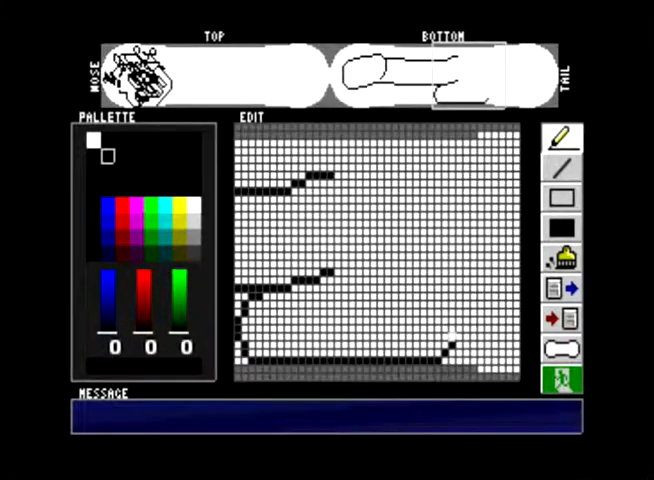
pyautogui.click(456, 320)
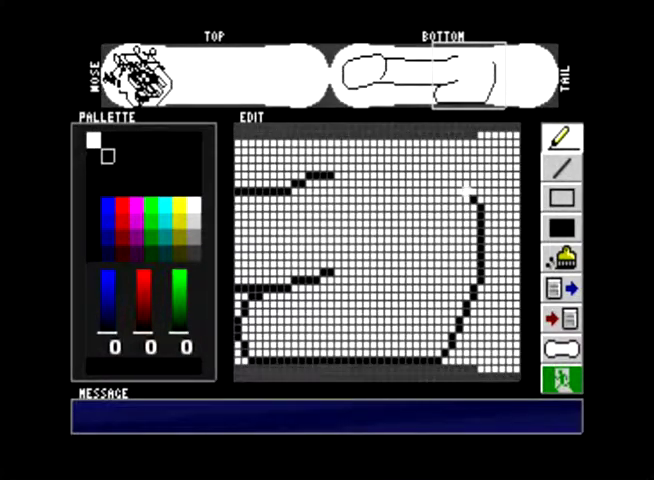
pyautogui.click(450, 184)
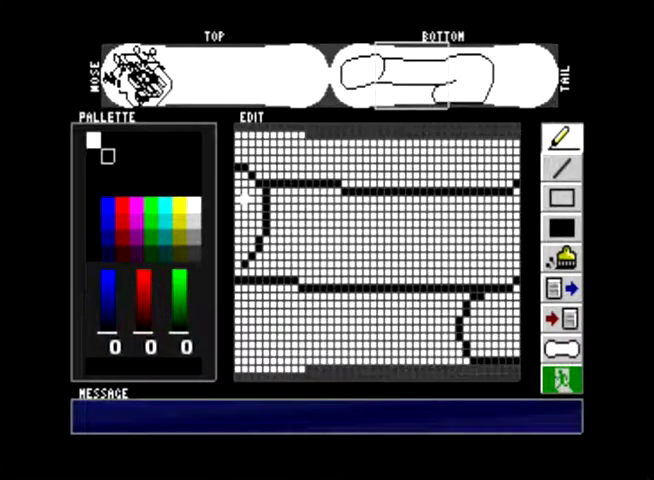
pyautogui.click(562, 136)
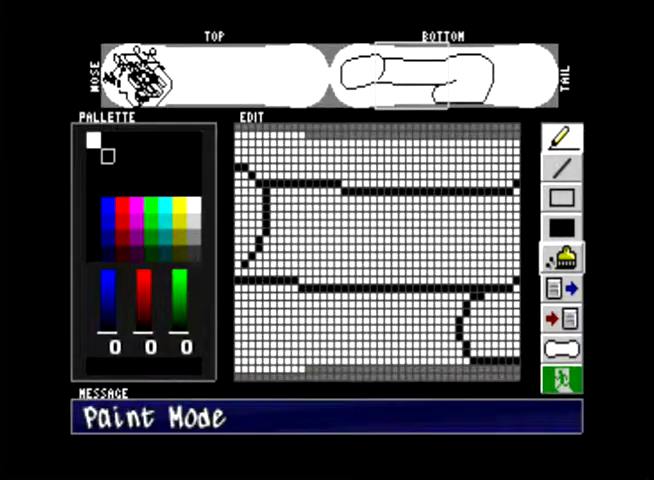
pyautogui.click(562, 136)
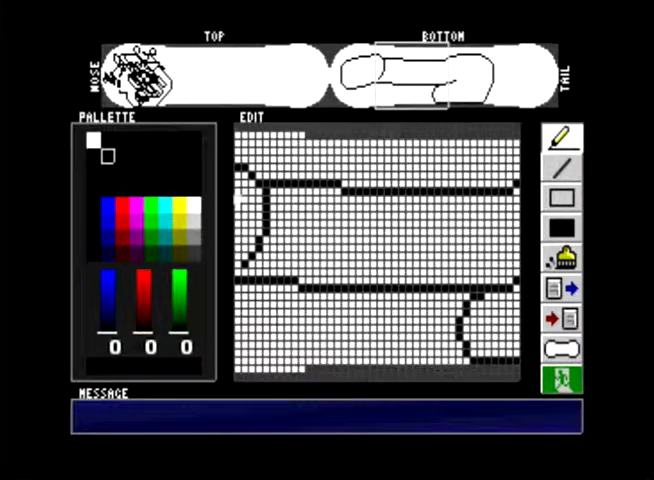
# Mix white (31,31,31) and redraw the outline curve near the nose over the old pixels.
pyautogui.click(92, 144)
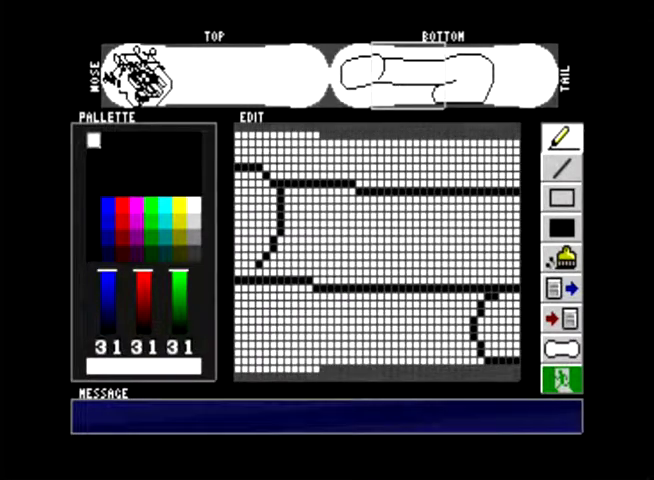
pyautogui.click(92, 204)
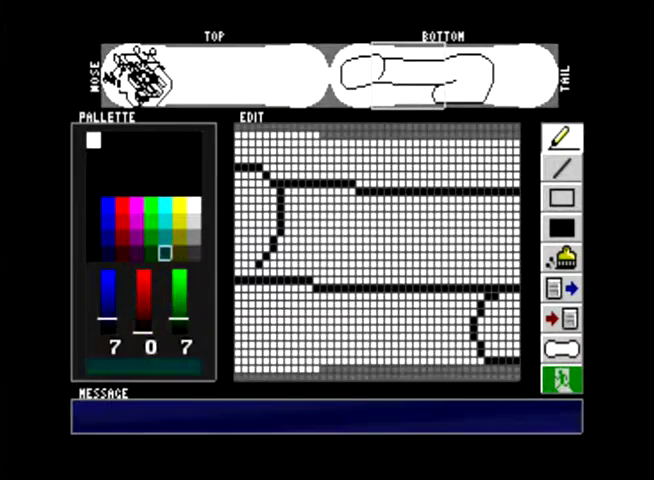
pyautogui.click(88, 250)
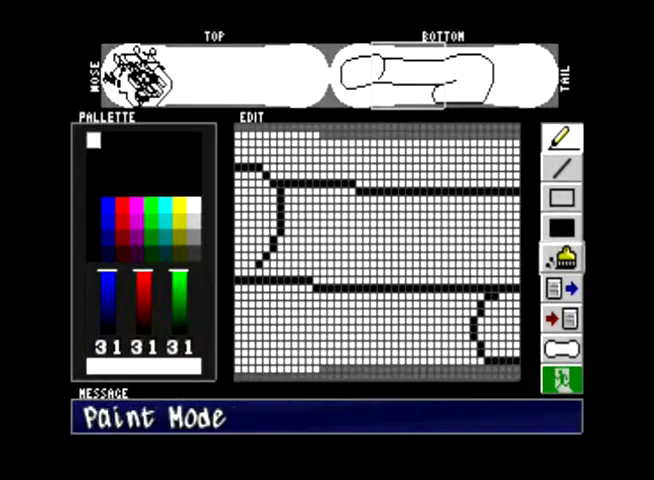
pyautogui.click(564, 248)
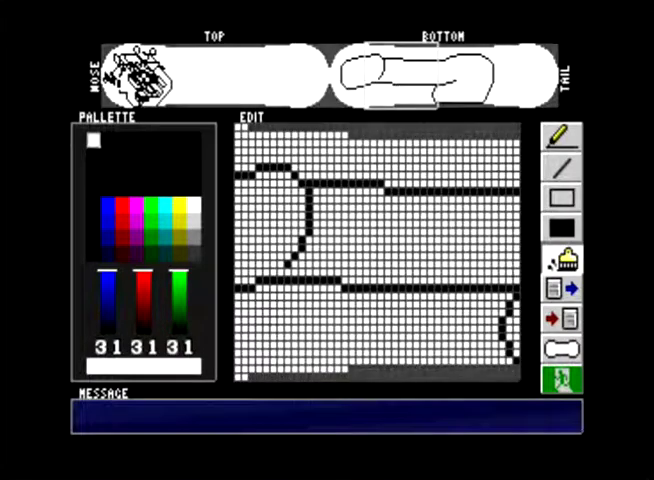
pyautogui.click(92, 204)
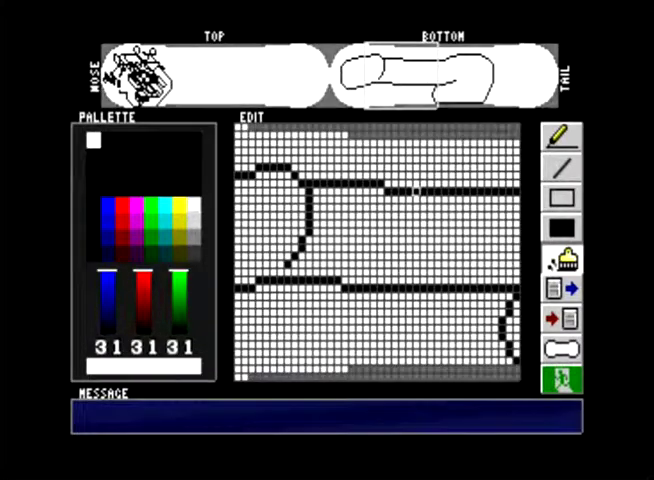
# Continue the outline toward the tail into a larger, mostly closed loop.
pyautogui.click(562, 132)
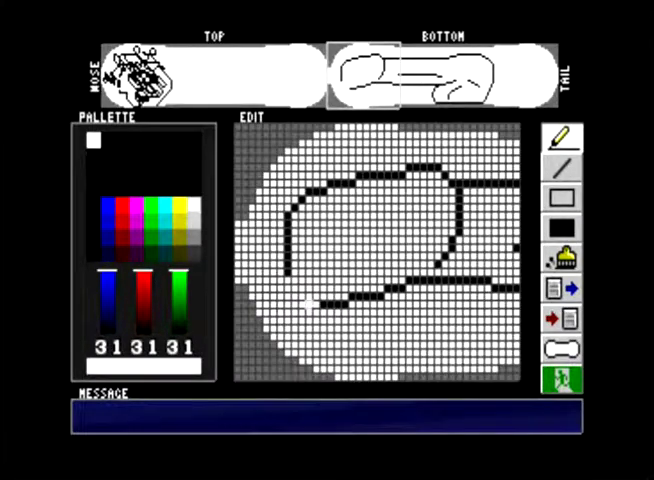
# Clean up the outline with black and white into a smooth rounded silhouette.
pyautogui.click(564, 164)
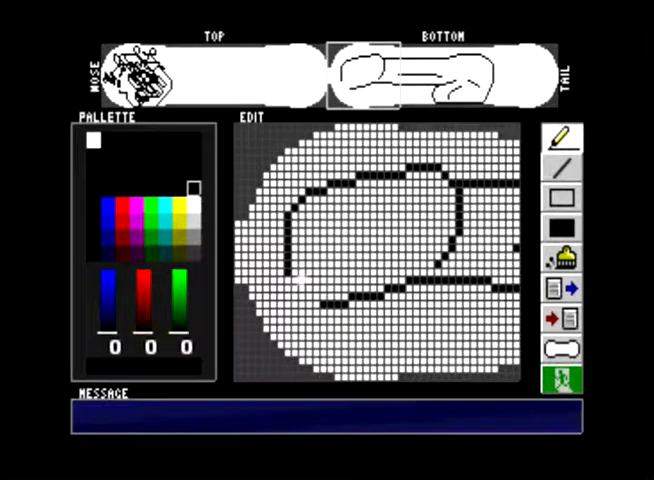
pyautogui.click(304, 288)
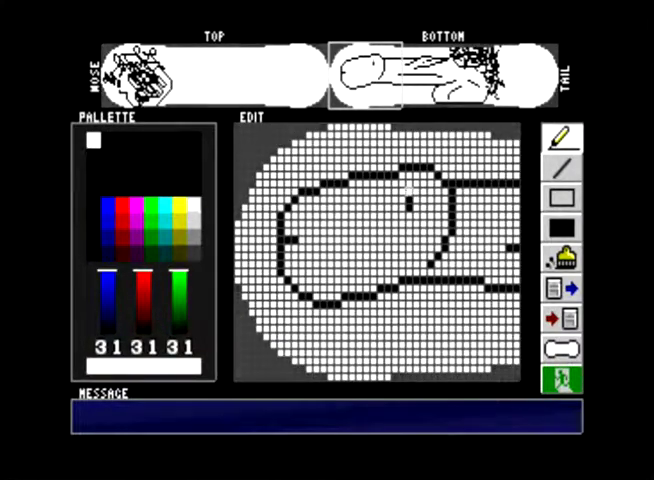
# Fill the figure green and paint the surrounding white background in a dark tone.
pyautogui.click(408, 232)
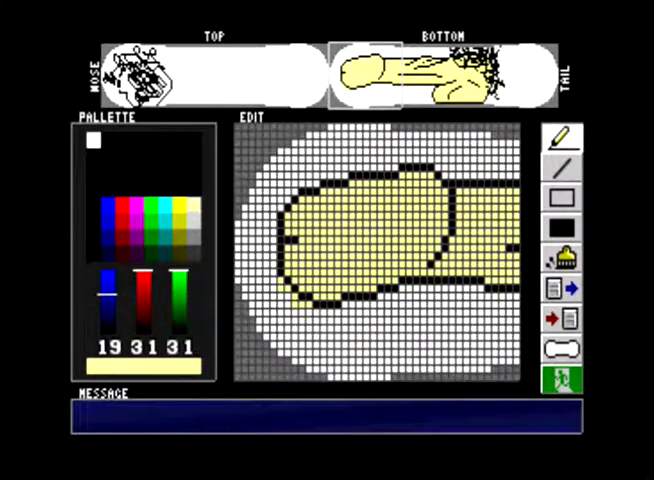
pyautogui.click(146, 290)
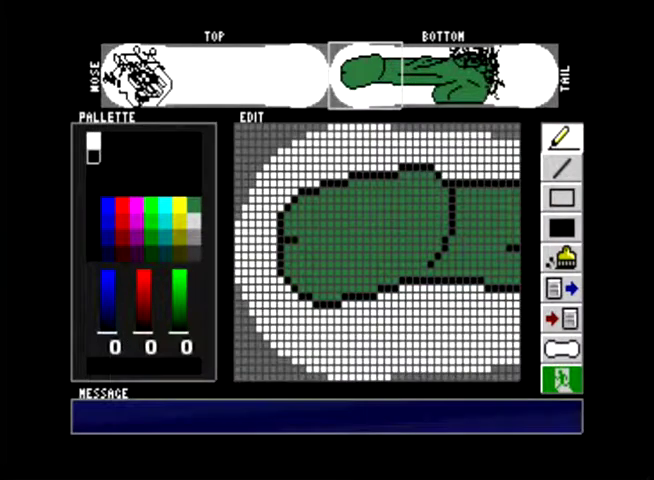
pyautogui.click(564, 198)
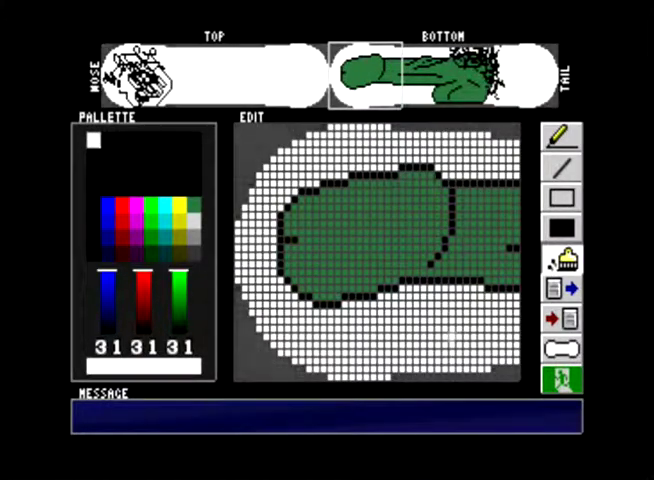
pyautogui.click(564, 256)
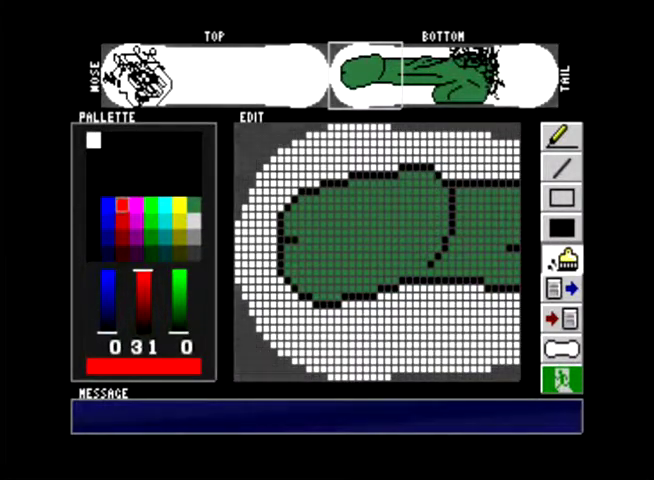
pyautogui.click(104, 256)
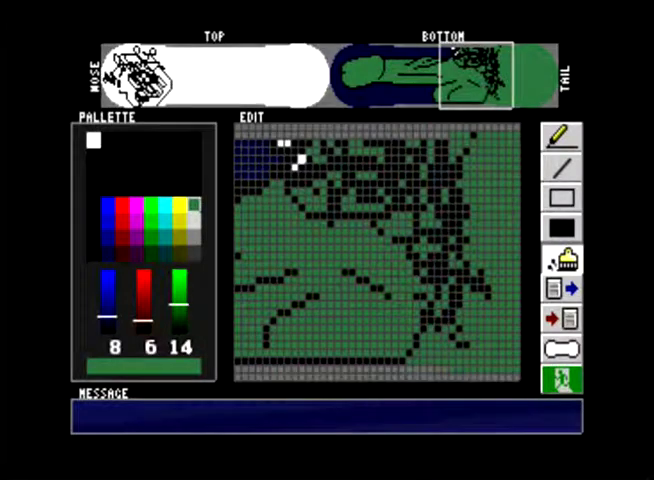
# Fill the background dark blue and dot yellow single-pixel stars around the figure.
pyautogui.click(290, 164)
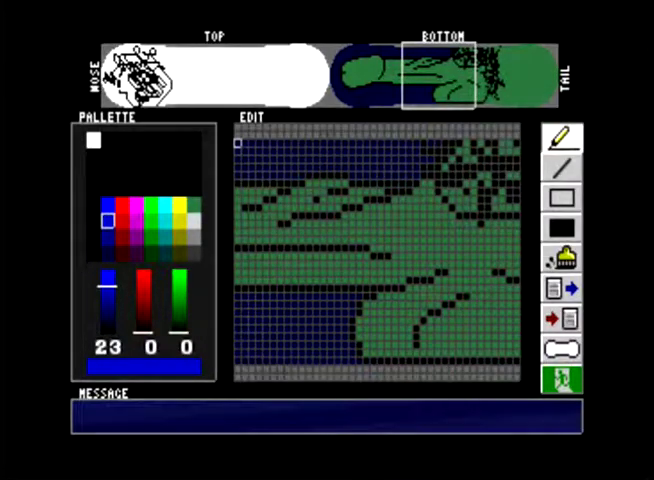
pyautogui.click(562, 136)
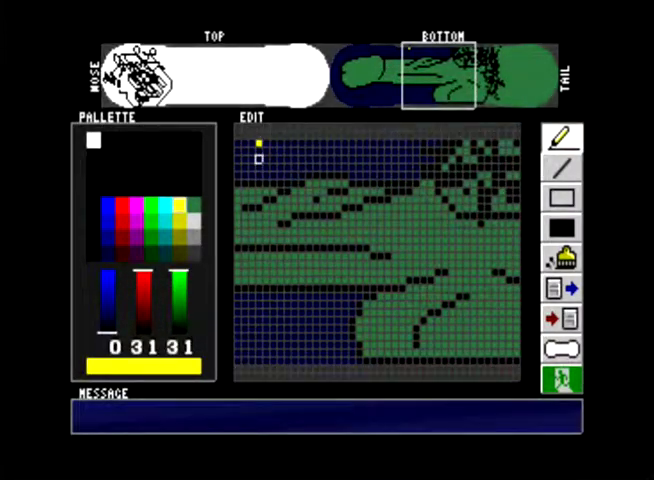
pyautogui.click(288, 166)
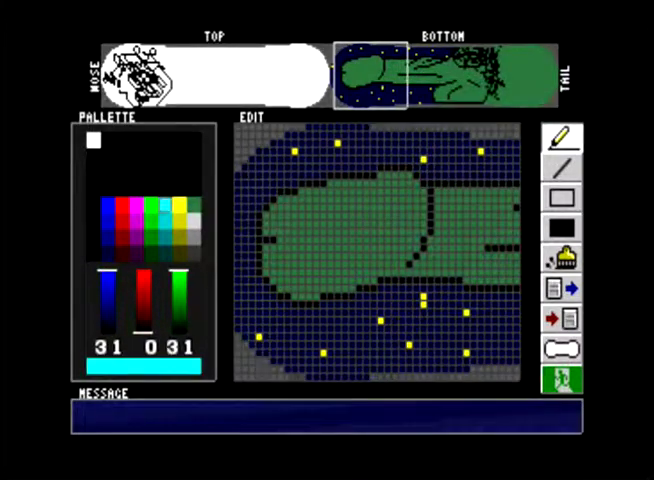
# Move the edit frame over the green tail end and zoom in on it.
pyautogui.click(110, 254)
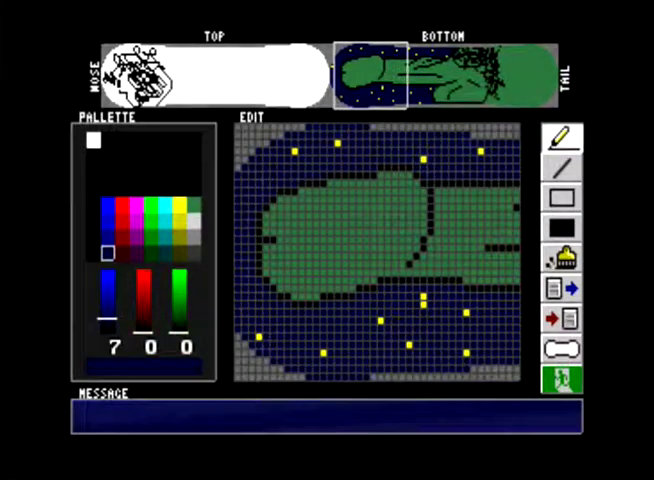
pyautogui.click(424, 296)
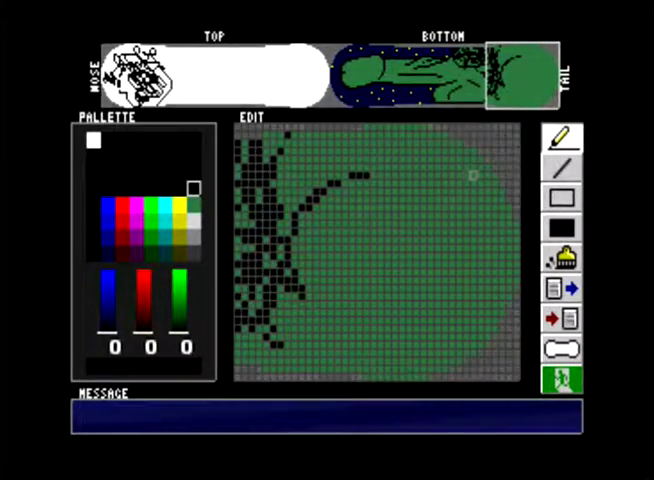
# Draw a red heart inside the green figure at the tail end.
pyautogui.click(490, 190)
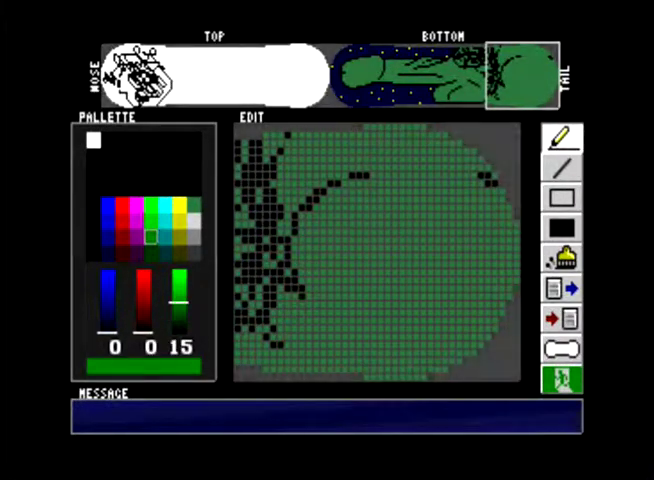
pyautogui.click(92, 236)
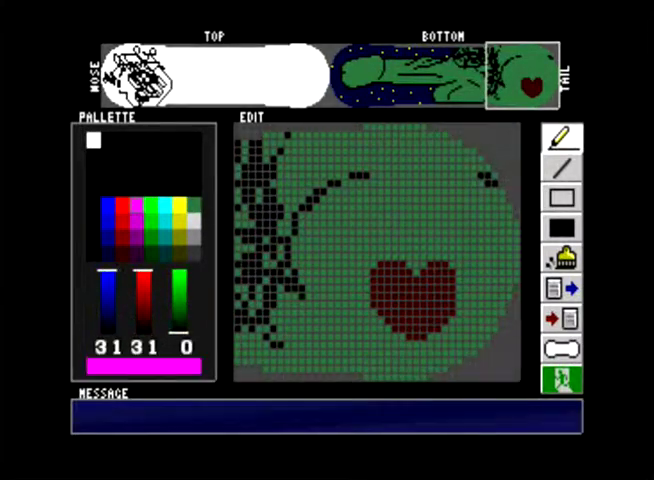
# Mix grey (15,15,15) and paint a band beneath the red heart.
pyautogui.click(124, 250)
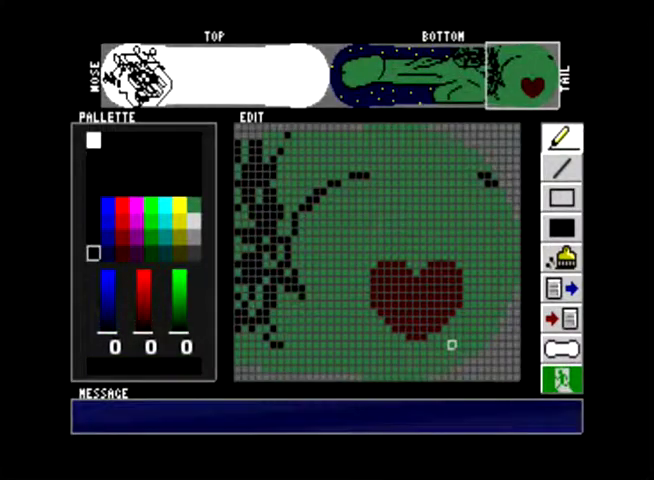
pyautogui.moveTo(458, 320)
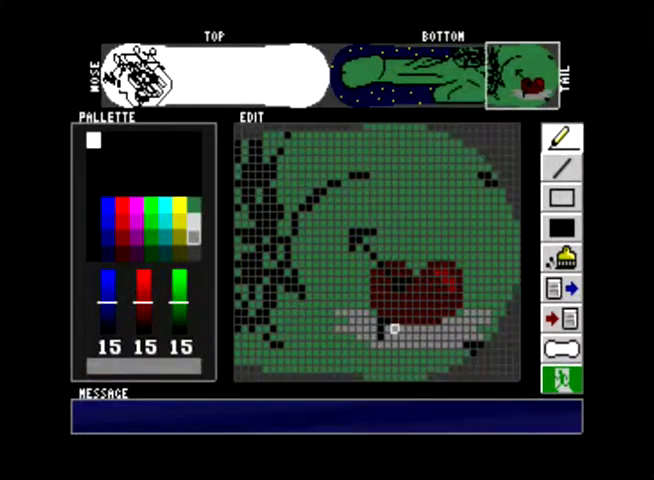
# Choose the yellow swatch (R15 G15 B0) as the painting colour.
pyautogui.click(192, 188)
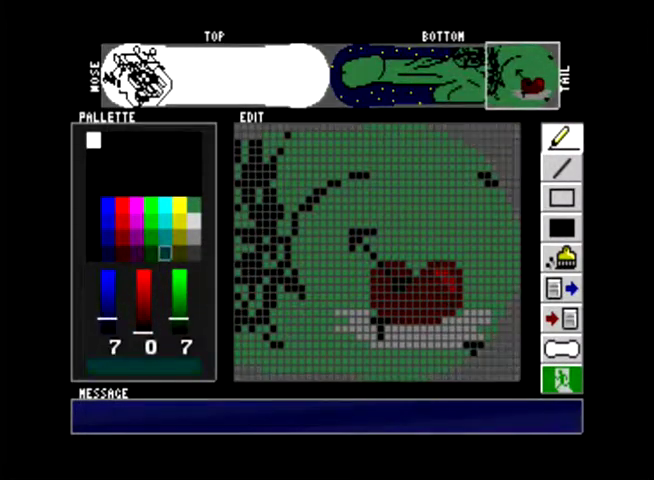
pyautogui.click(188, 236)
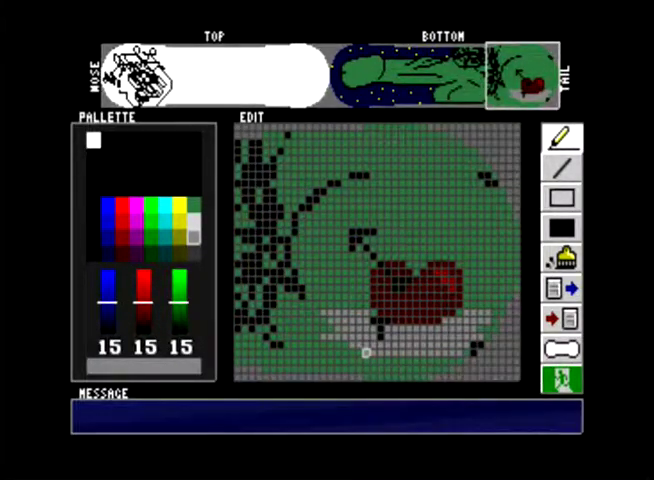
pyautogui.click(194, 188)
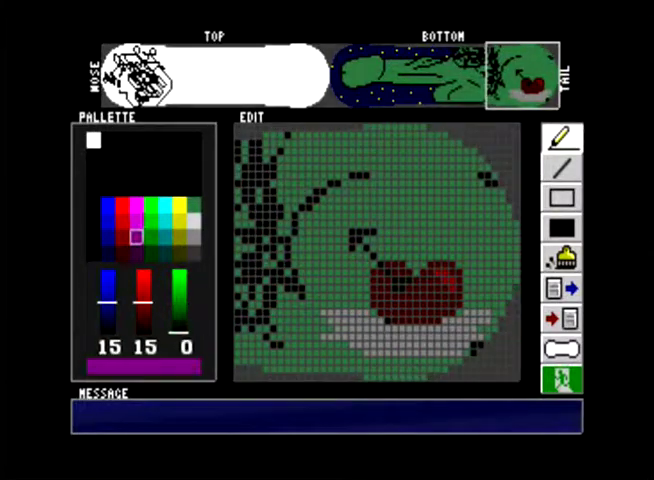
# Place yellow star pixels on the dark blue background around the green figure, then pick black.
pyautogui.click(122, 252)
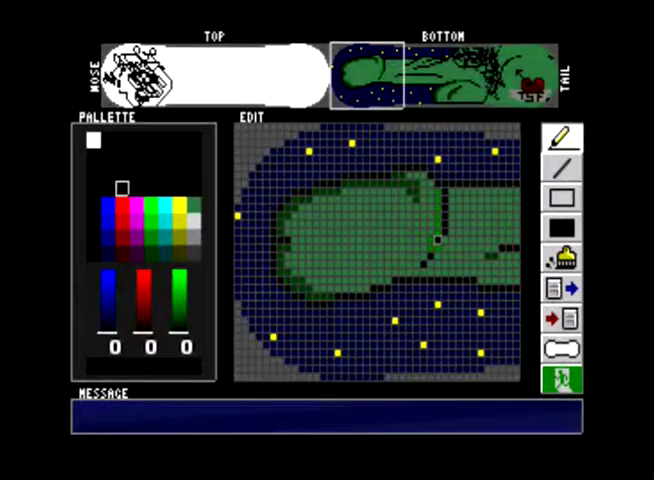
# Touch up the green figure's remaining pixels in bright green, then select the top section of the board.
pyautogui.click(132, 224)
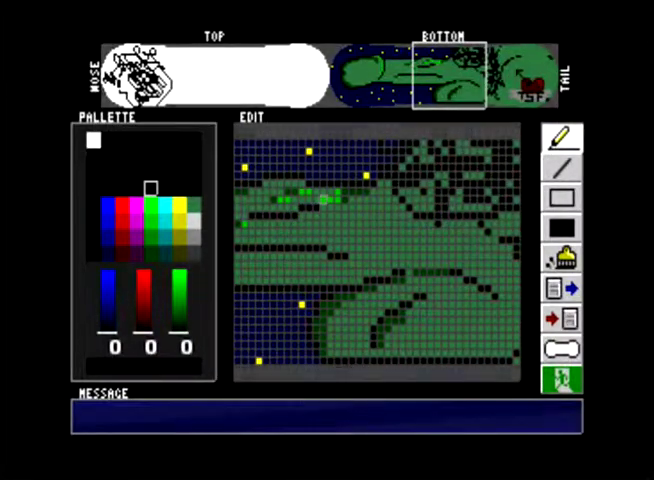
pyautogui.click(368, 192)
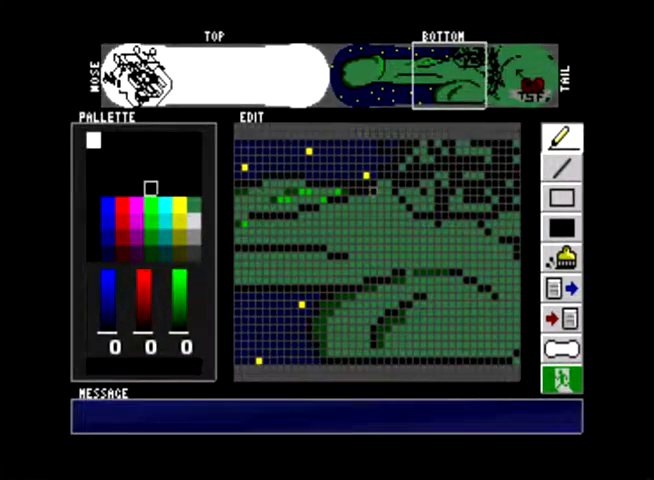
pyautogui.click(290, 200)
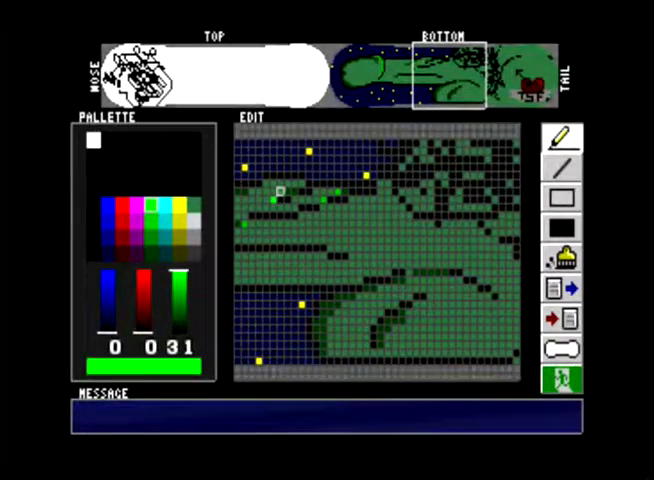
pyautogui.click(284, 192)
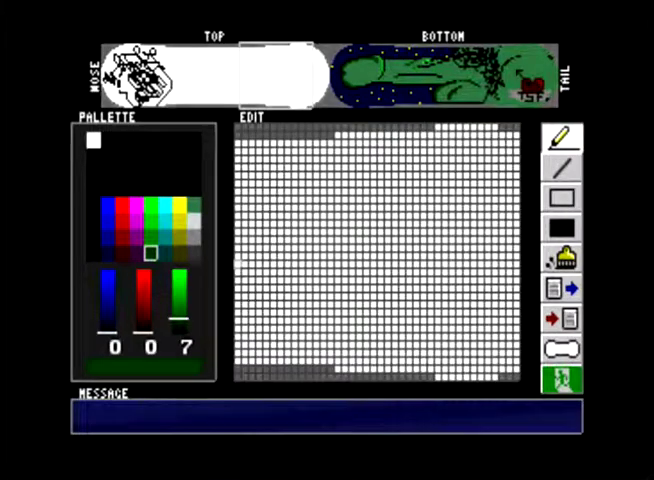
# Clear the sketched face from the top graphic's nose section to plain white and mix lilac (RGB 28 25 17).
pyautogui.click(162, 210)
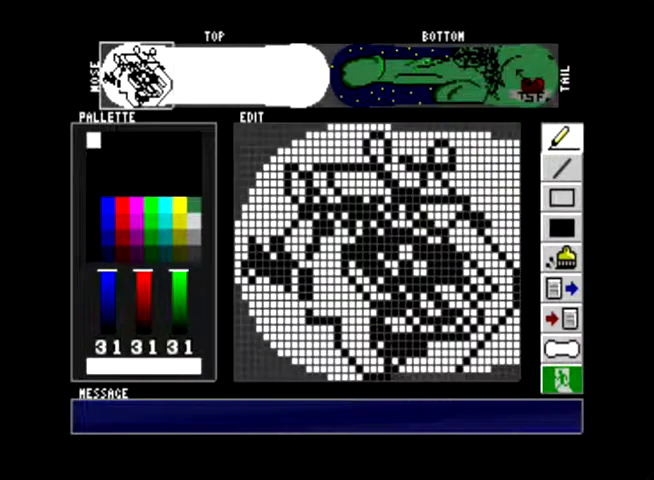
pyautogui.click(564, 200)
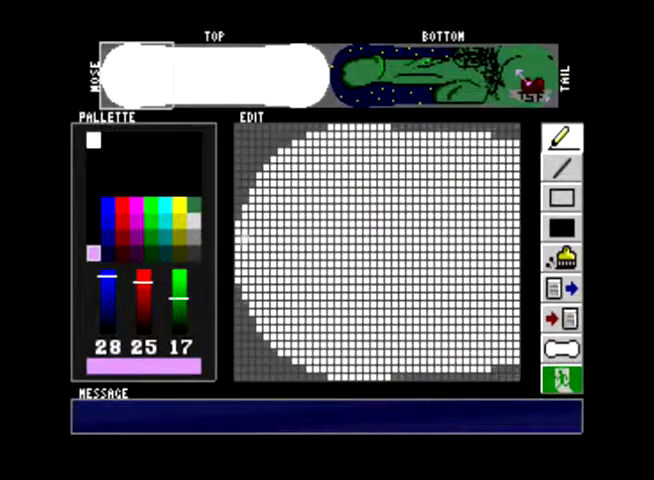
# Flood the top with lilac, then box-fill the upper area white leaving a darker stripe above the lilac band.
pyautogui.click(564, 198)
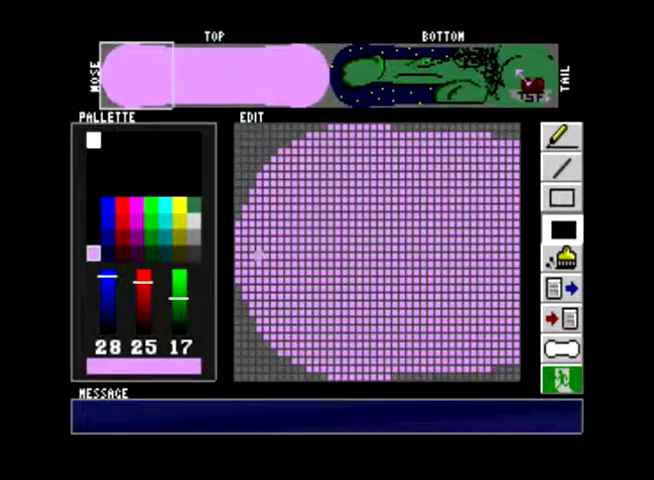
pyautogui.click(564, 226)
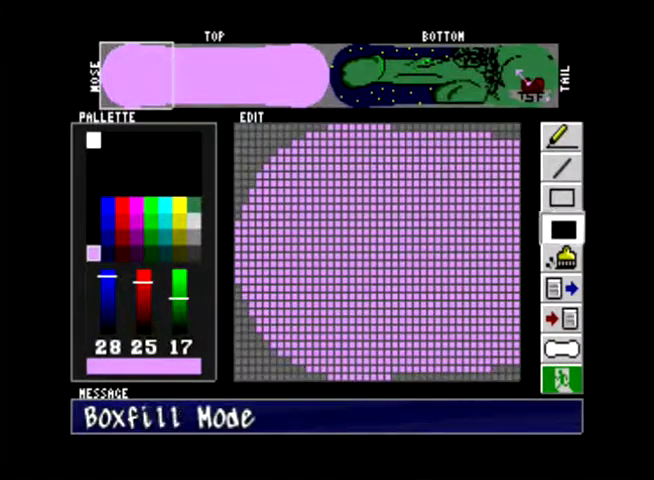
pyautogui.click(564, 196)
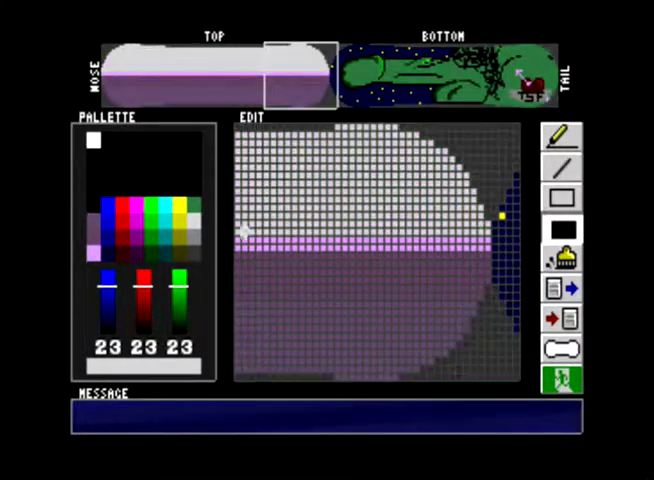
# Box-fill the area above the lilac band blue as sky and draw a white cloud near the nose.
pyautogui.click(164, 236)
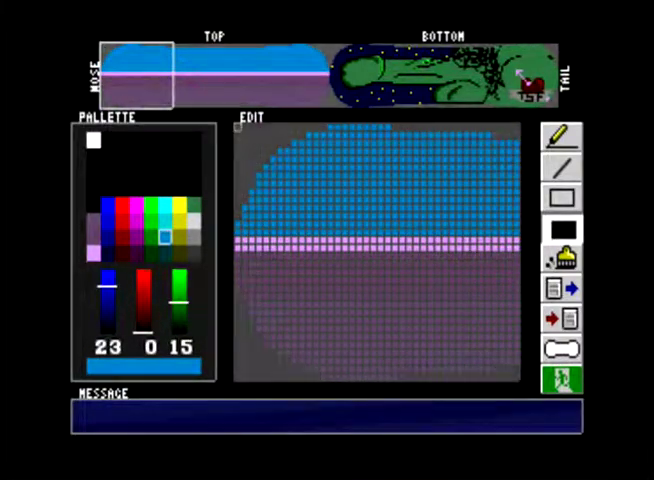
pyautogui.click(180, 220)
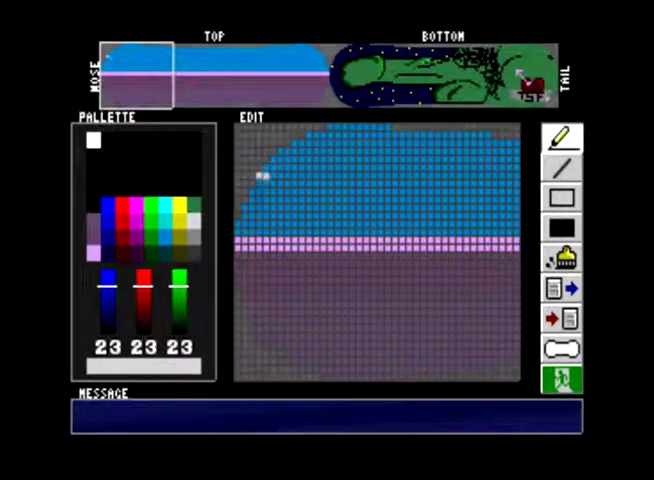
pyautogui.moveTo(264, 176); pyautogui.dragTo(356, 190)
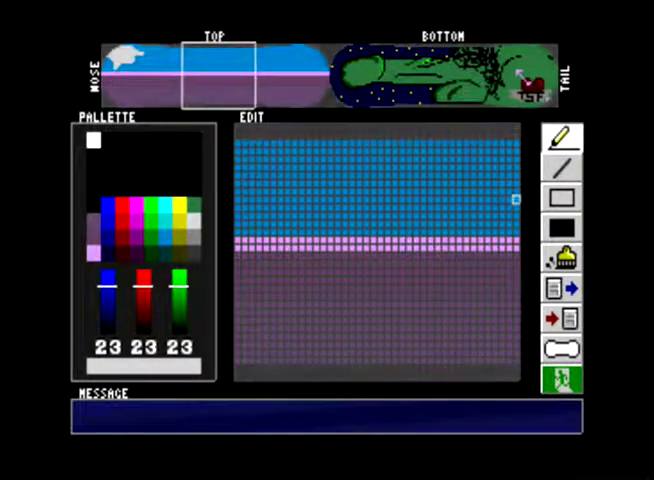
# Outline a second cloud in the middle sky, fill it white and shade its underside grey.
pyautogui.click(410, 184)
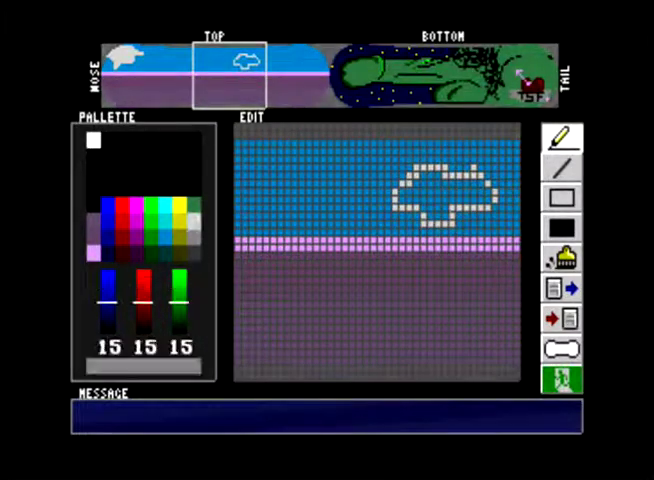
pyautogui.click(564, 198)
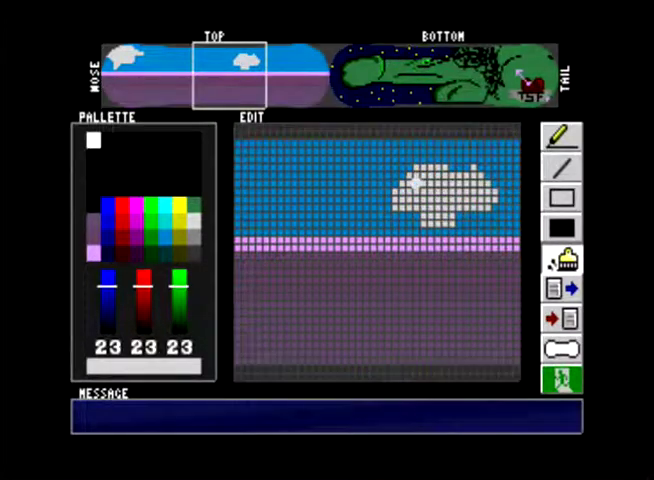
pyautogui.click(562, 132)
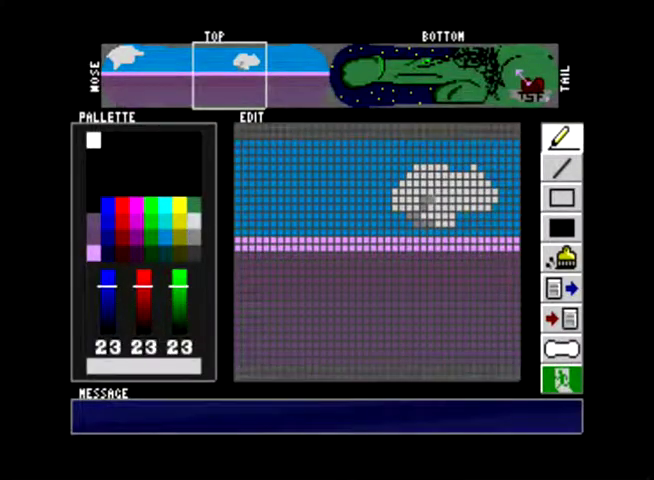
pyautogui.click(418, 204)
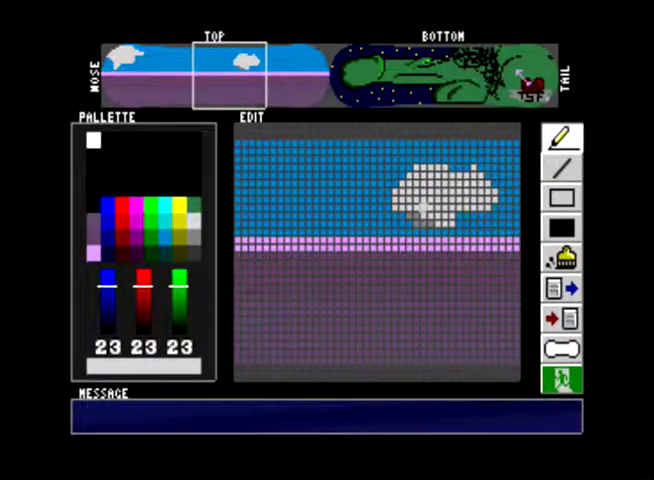